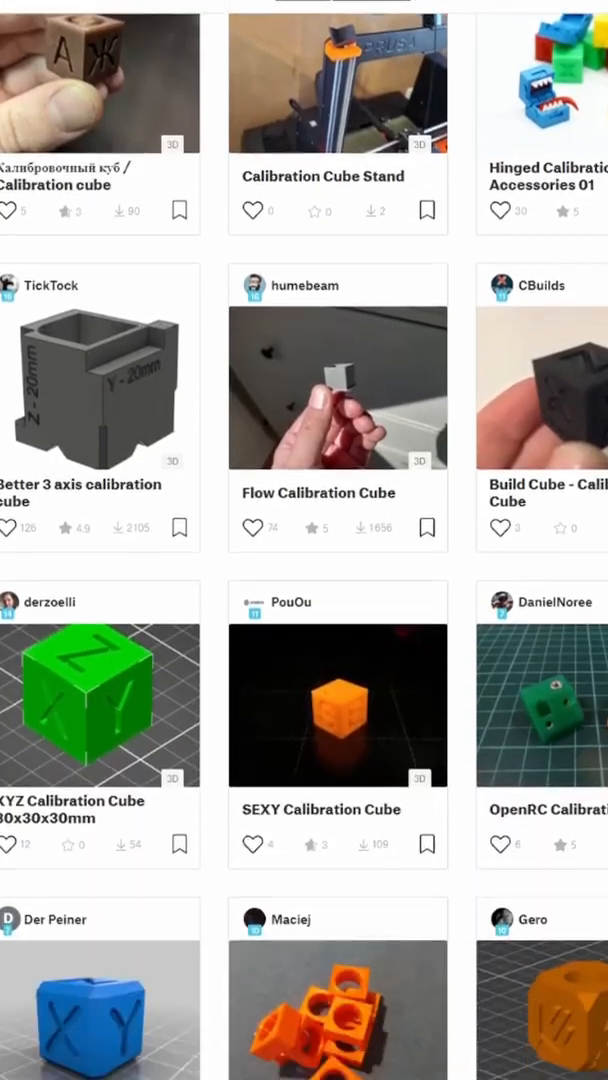
# Change the filament's XY shrinkage compensation from 100% to 99%
pyautogui.scroll(-3)
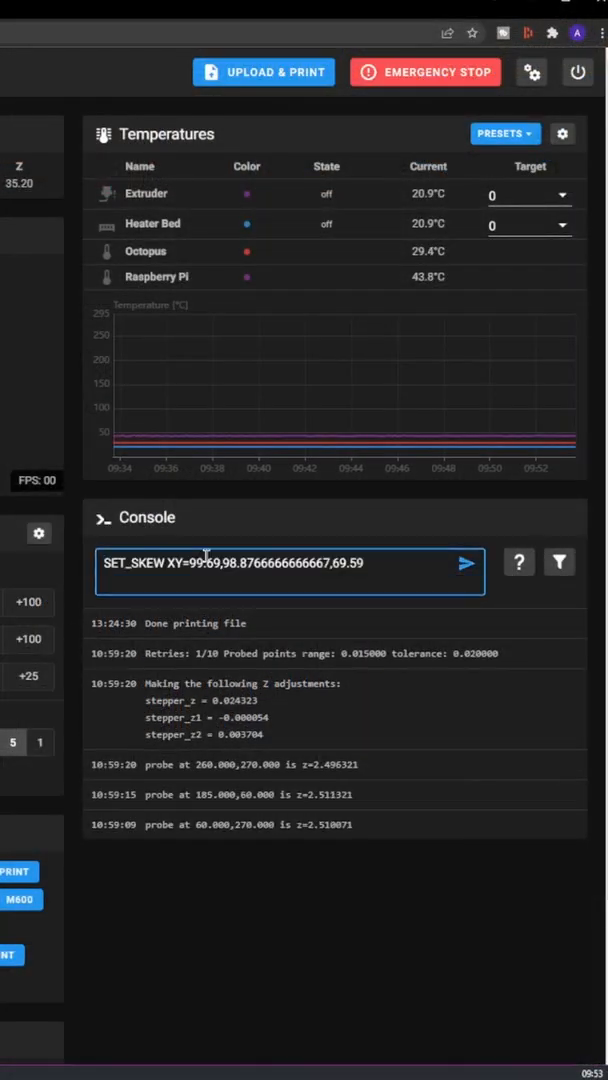
pyautogui.click(466, 561)
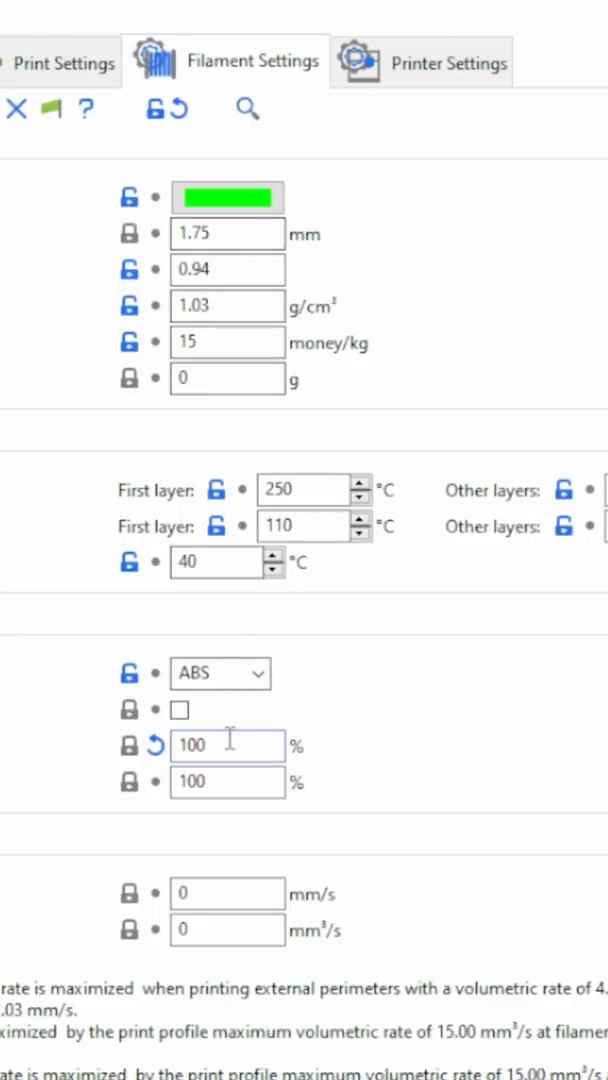
pyautogui.write('99')
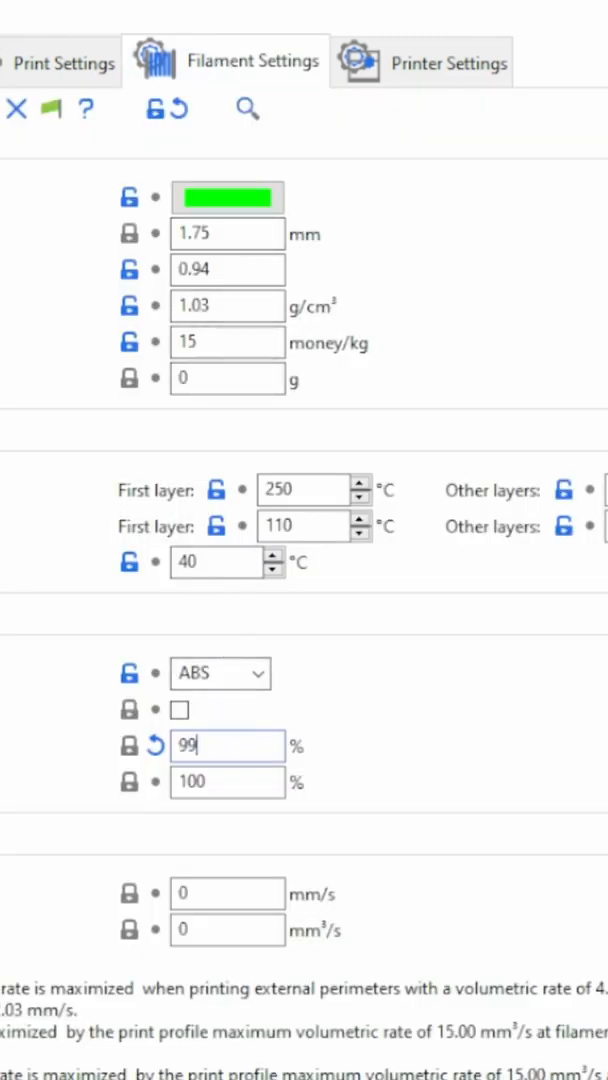